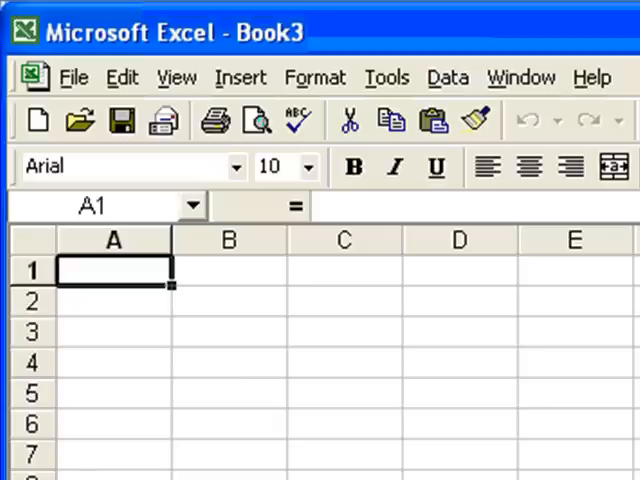
Enter the title 'XYZ LIMITED - Sales of Things' in cell A1.
type("XY")
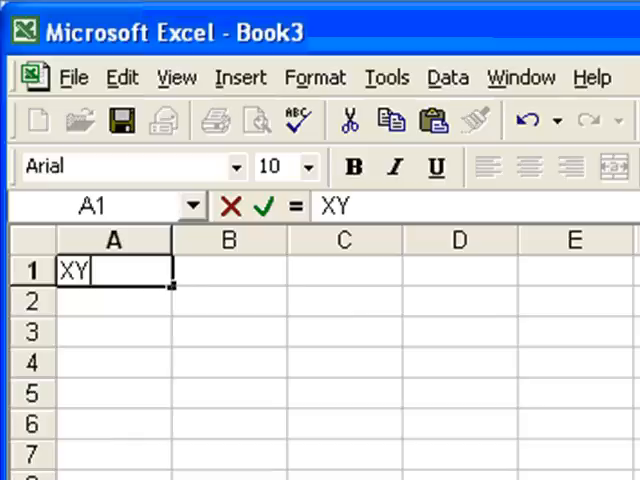
type("Z")
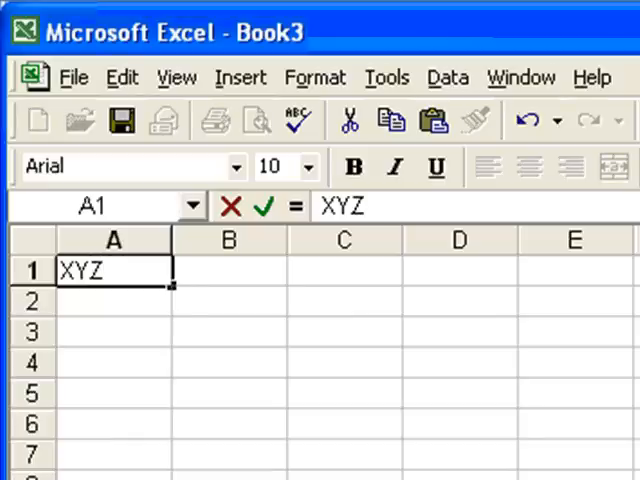
type("LIMITED")
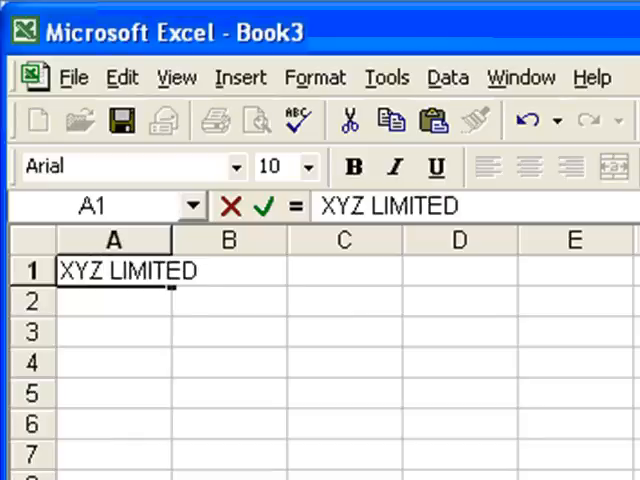
type("-")
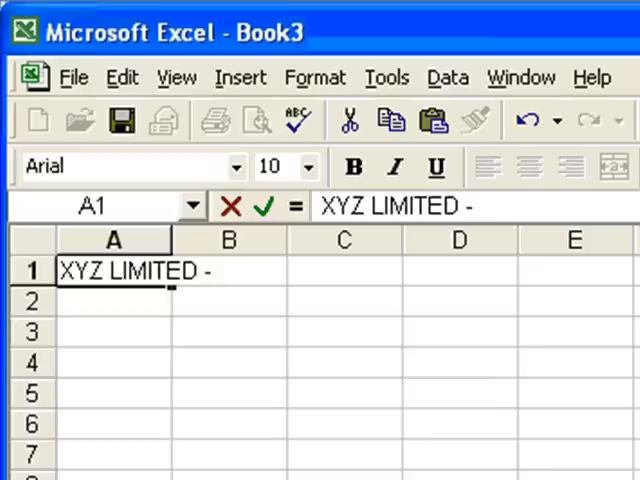
type("Sales")
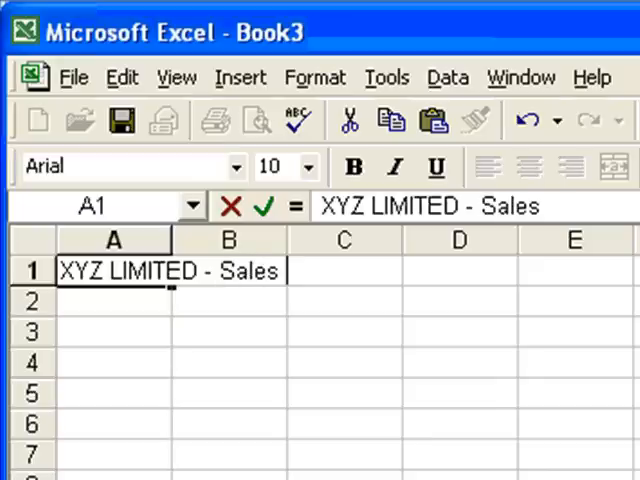
type("of T")
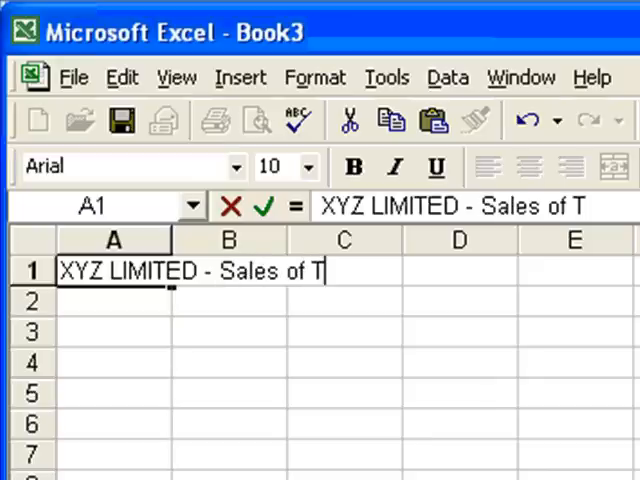
type("hings")
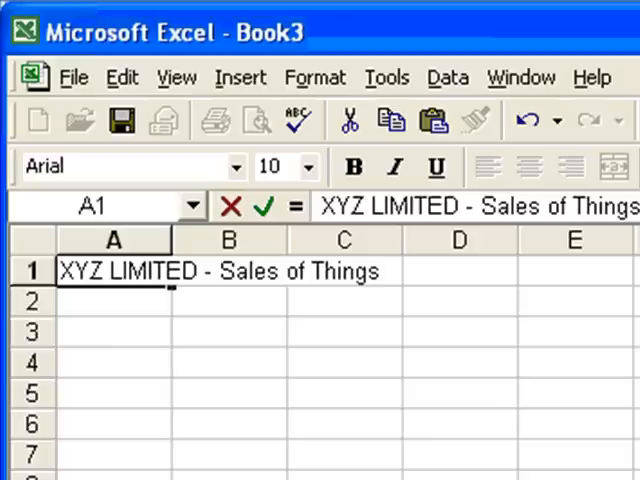
key("Return")
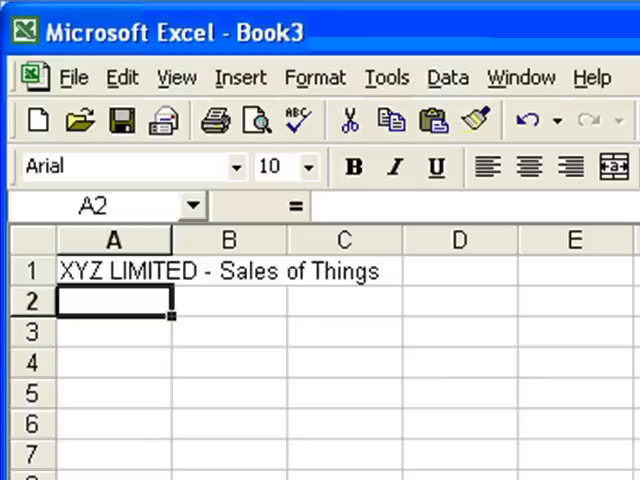
Enter January in B2 and fill February and March across to D2.
left_click(228, 300)
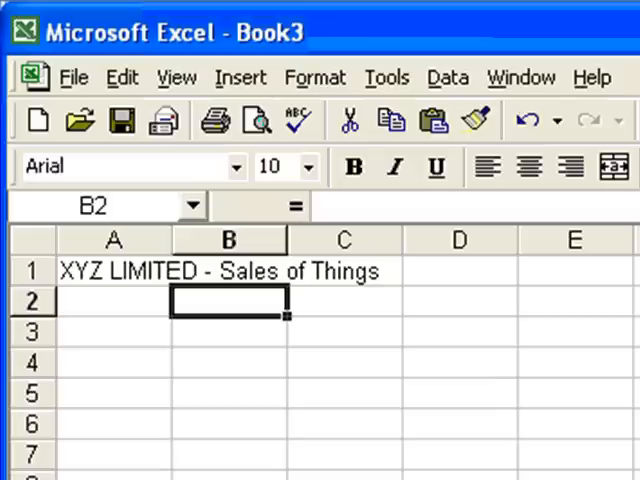
type("Jan")
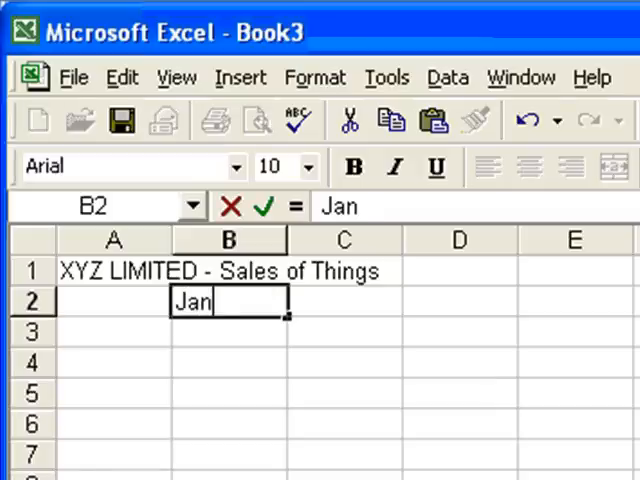
type("uary")
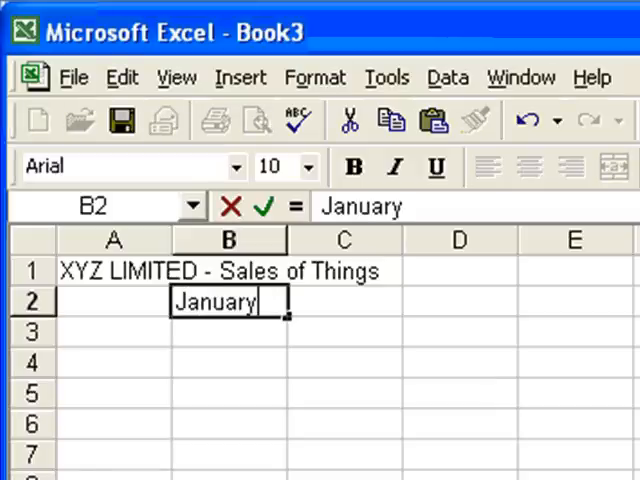
mouse_move(316, 336)
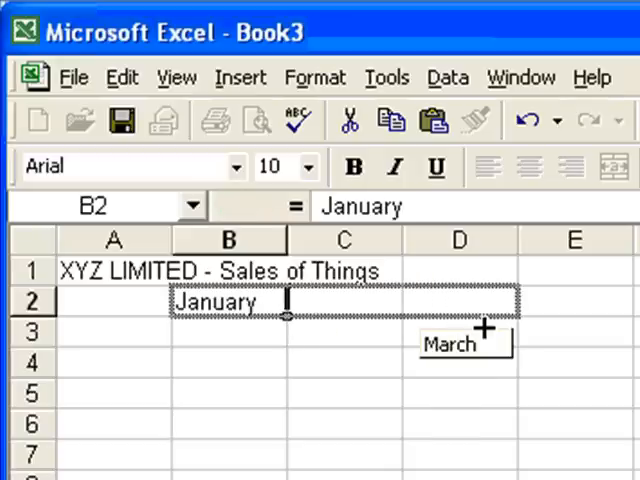
left_click_drag(286, 312, 510, 300)
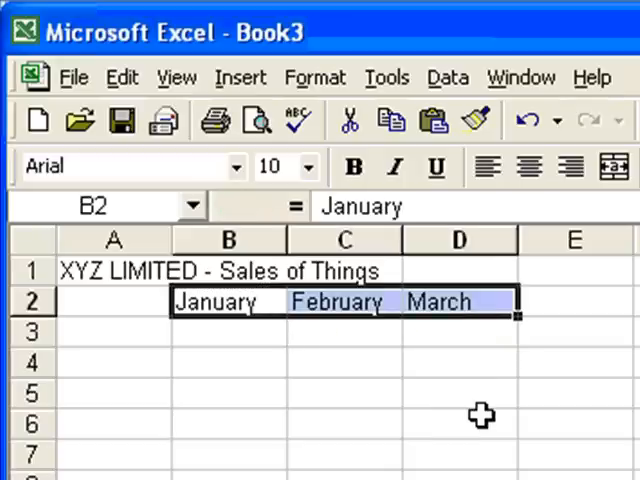
mouse_move(178, 350)
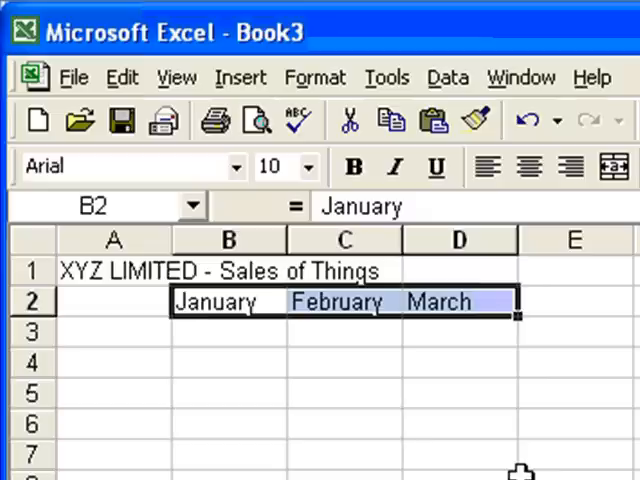
mouse_move(136, 348)
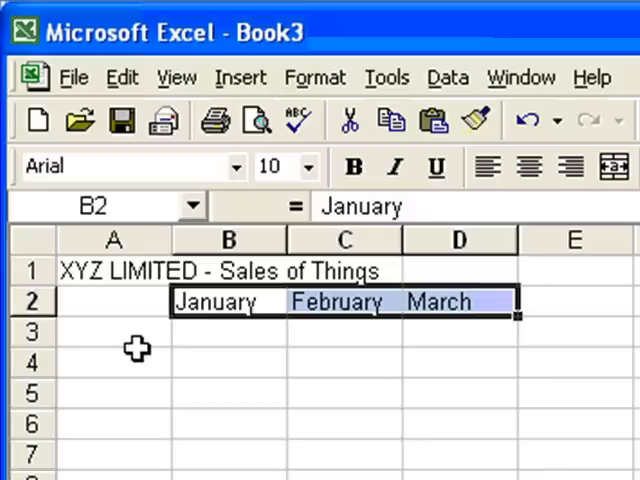
List the products Sweets, Crisps and Pop down column A from row 3.
left_click(112, 332)
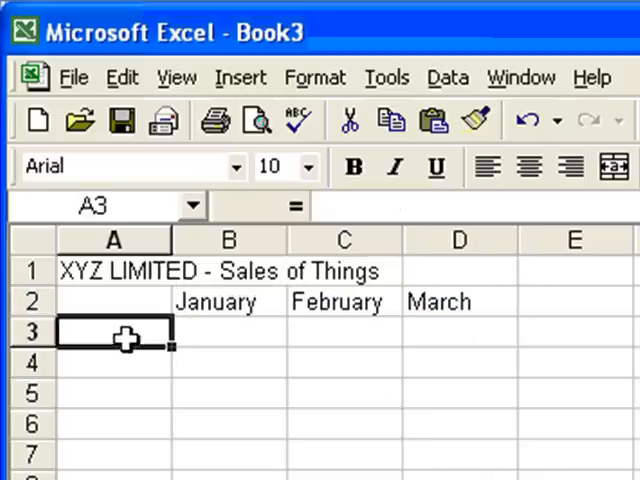
mouse_move(588, 400)
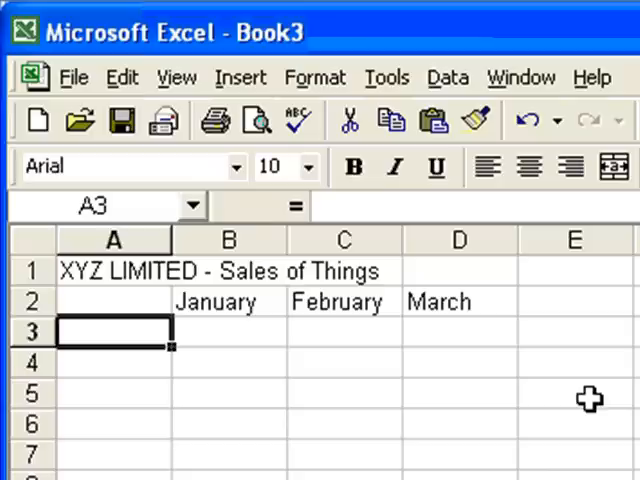
type("S")
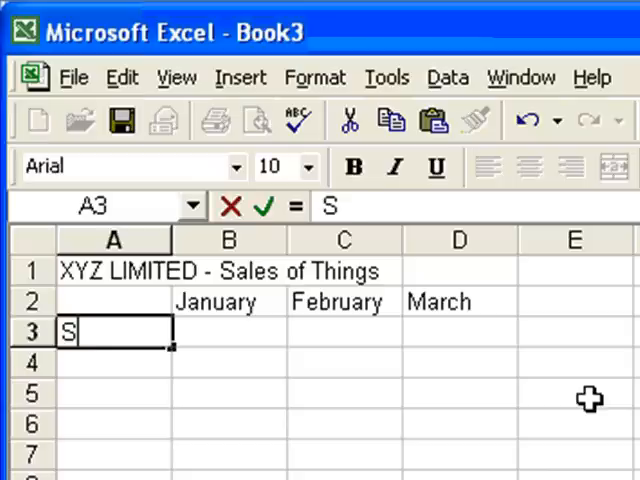
type("weetes")
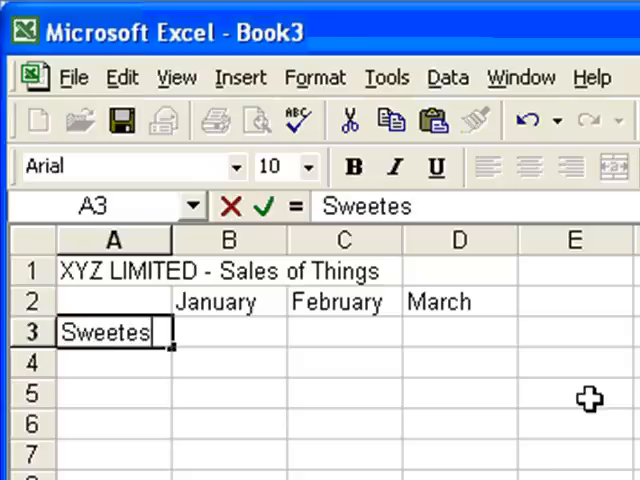
key("Return")
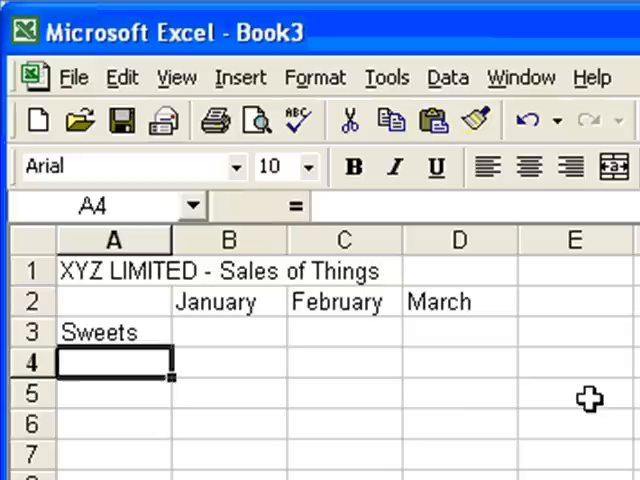
type("Cri")
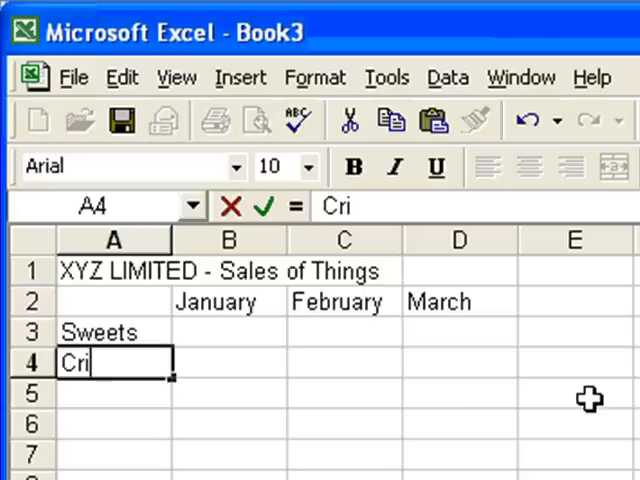
key("Return")
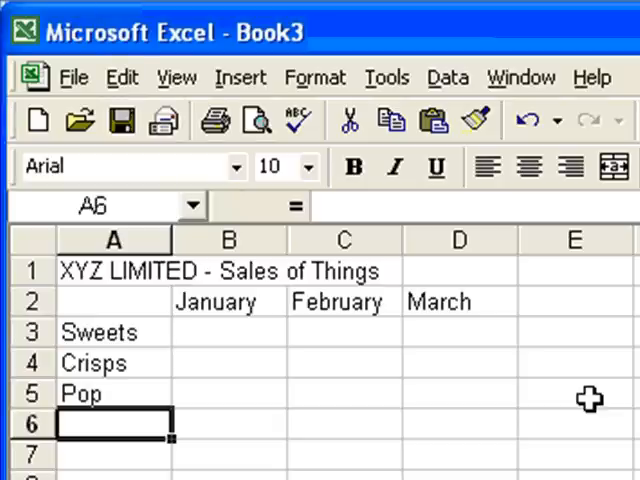
Enter monthly sales: Sweets 100/150/300, Crisps 75/125/215, Pop 125/195/350.
left_click(228, 332)
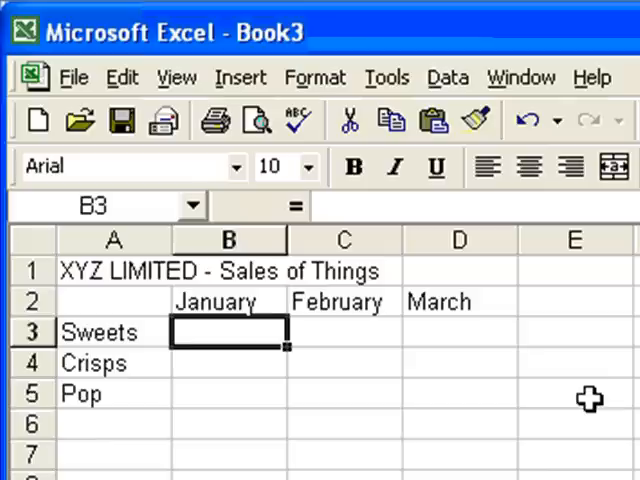
type("100")
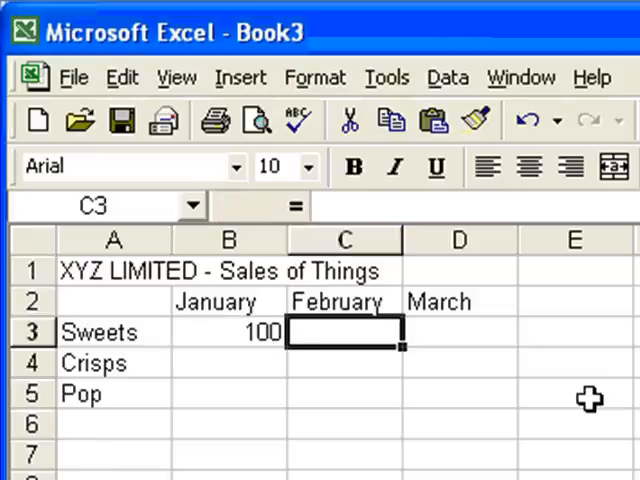
type("150")
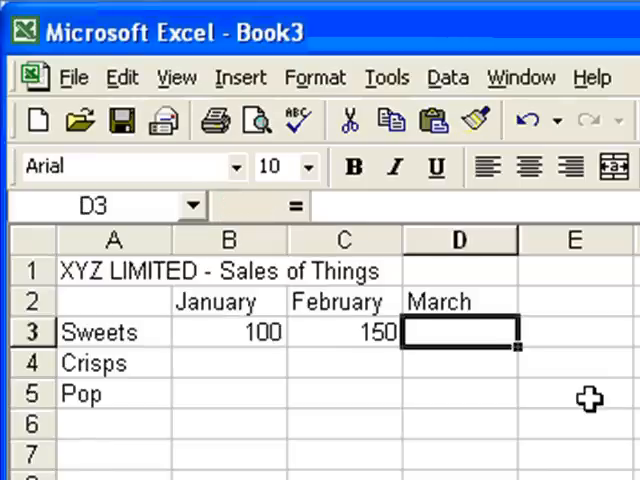
type("300")
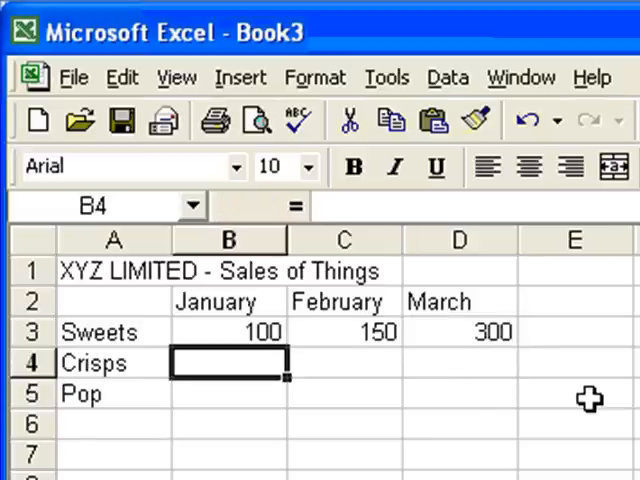
type("75")
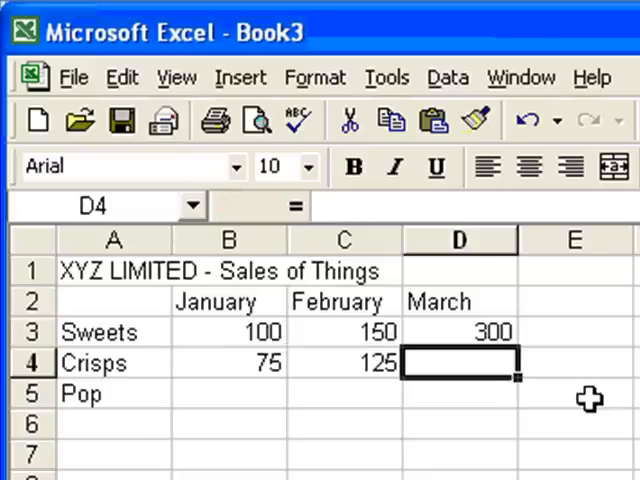
type("215")
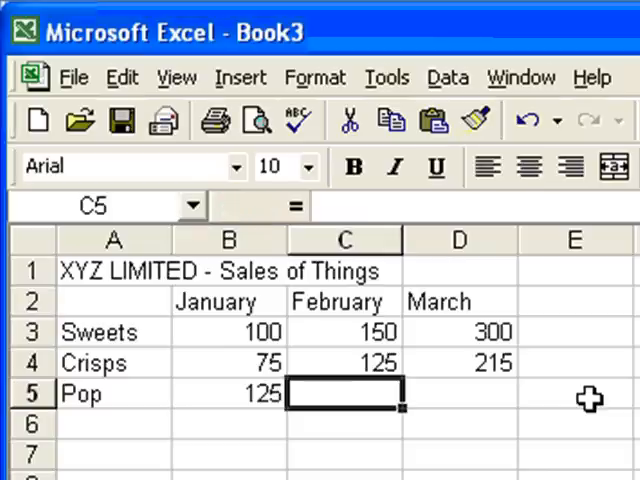
type("129")
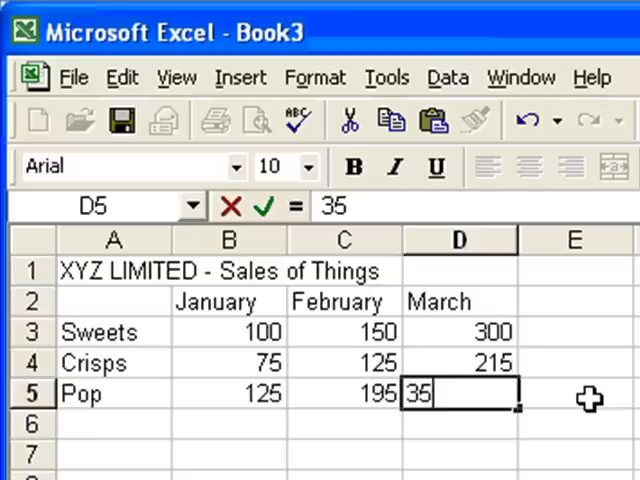
key("Return")
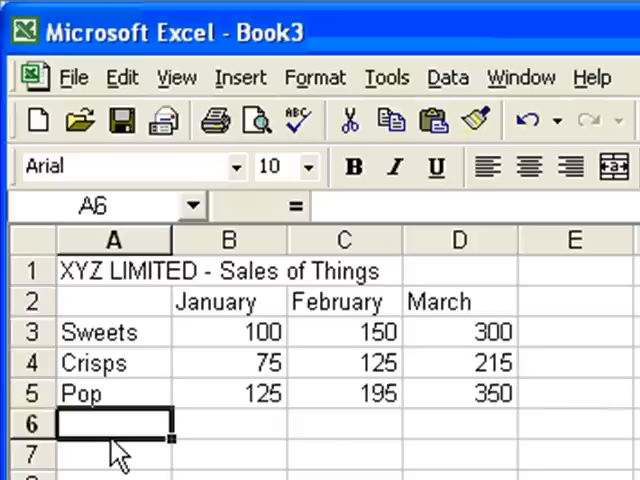
Label row 6 as Totals for the monthly AutoSum figures 300, 470 and 865.
type("To")
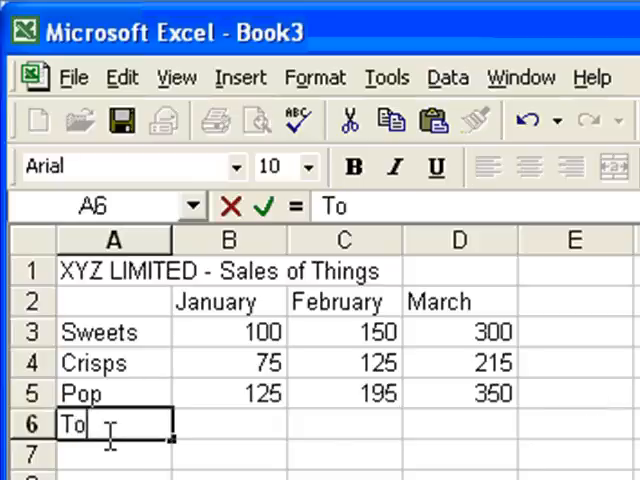
type("tals")
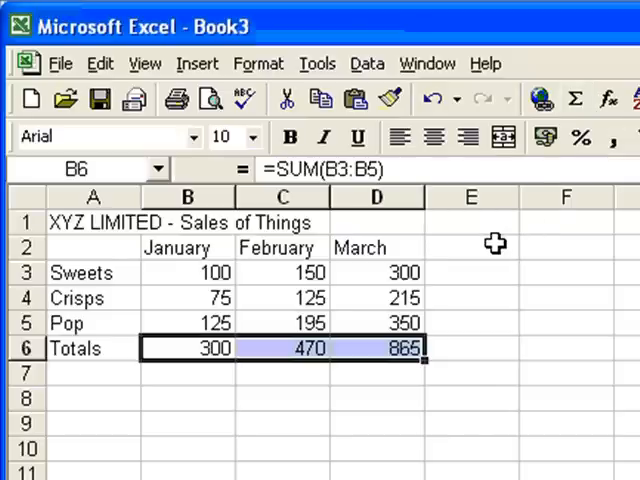
mouse_move(140, 296)
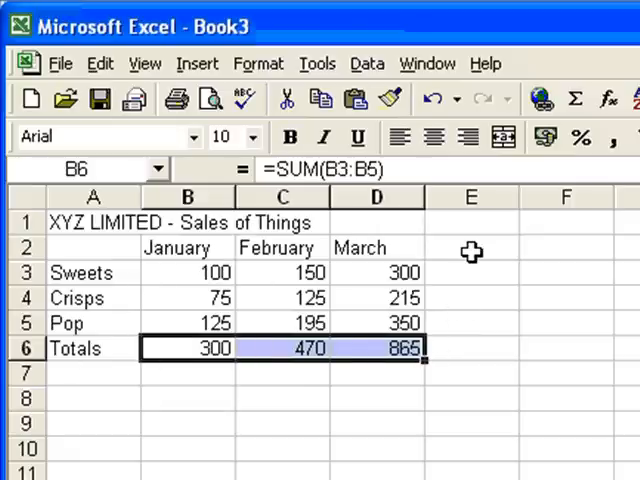
Head column E as Totals and AutoSum product totals 550, 415, 670 and grand total 1635.
left_click(472, 248)
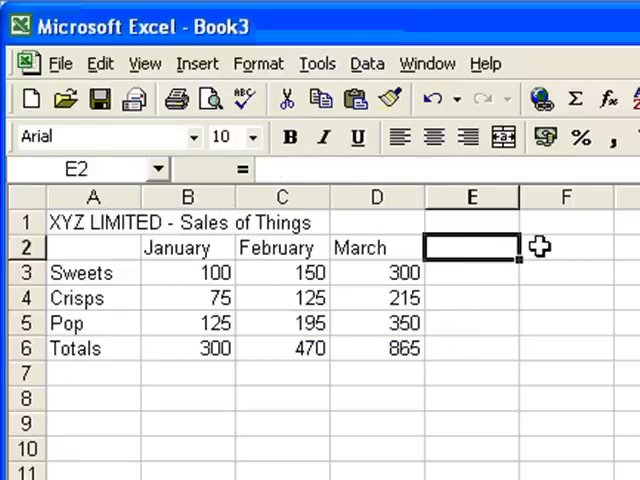
type("Tota")
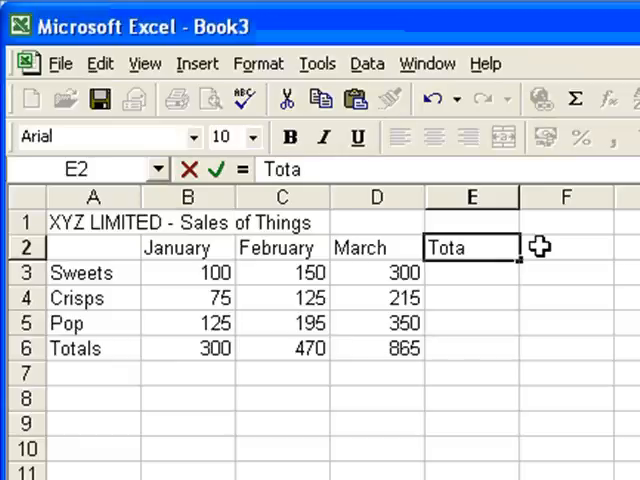
type("l")
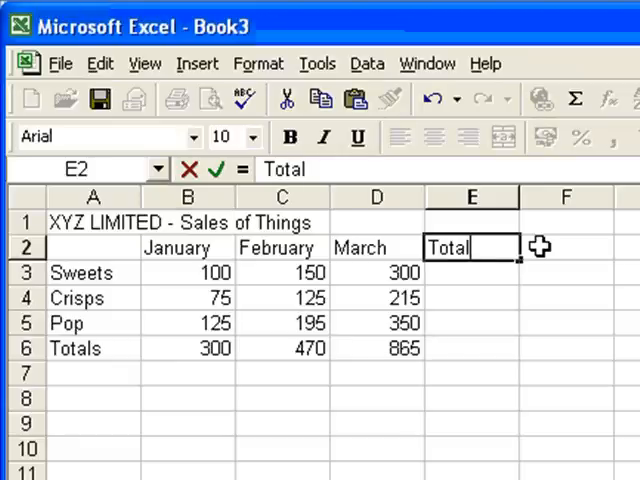
type("s")
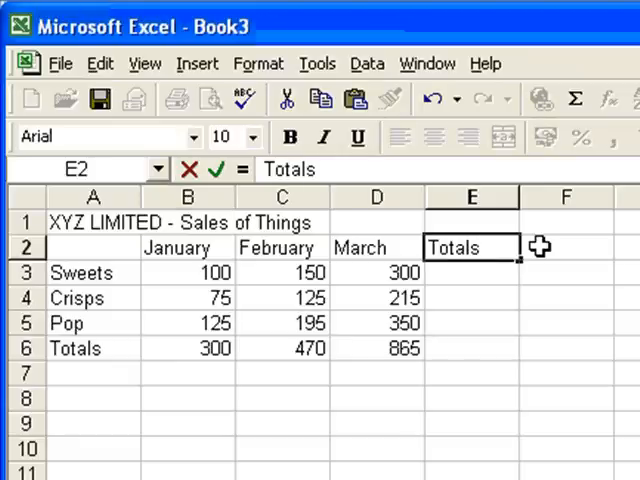
mouse_move(456, 270)
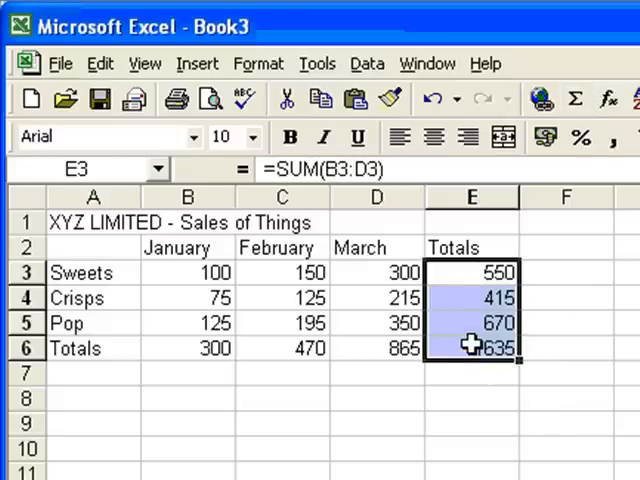
left_click(472, 348)
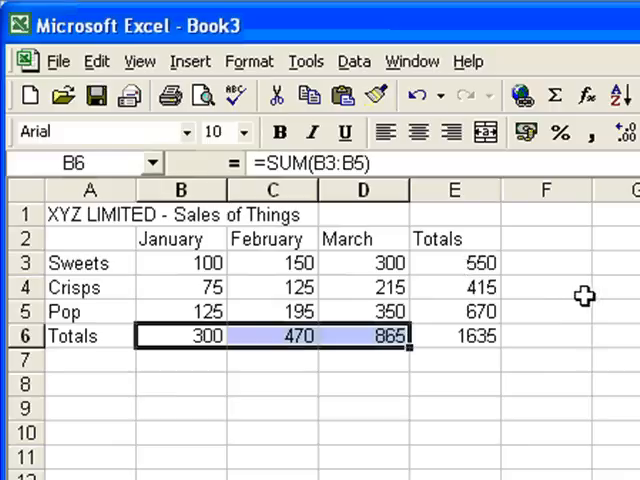
Merge and centre the title across A1:E1 with bold text and an outline border.
left_click(548, 336)
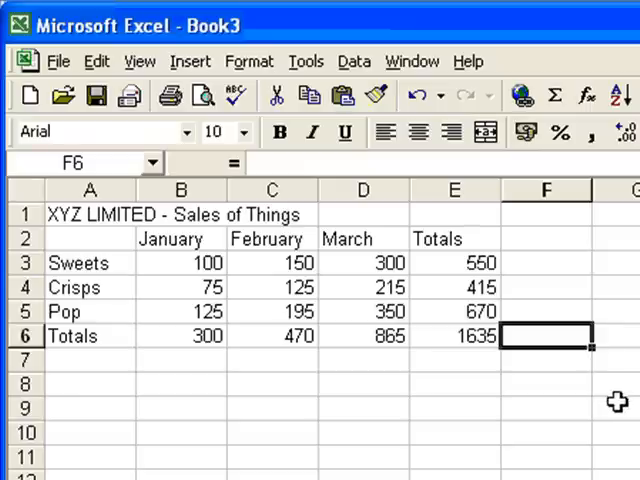
mouse_move(198, 216)
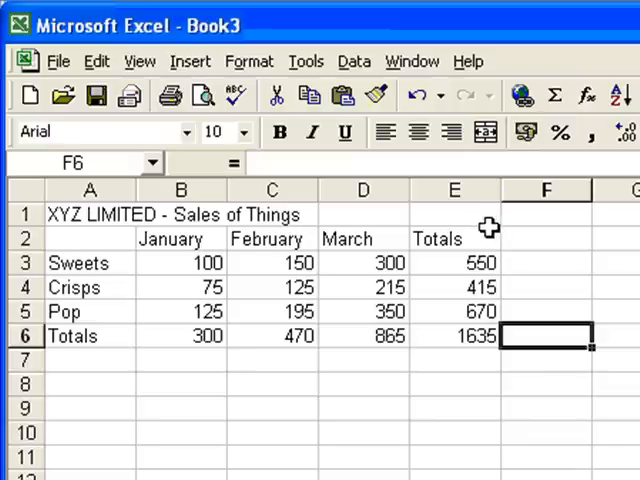
left_click(88, 214)
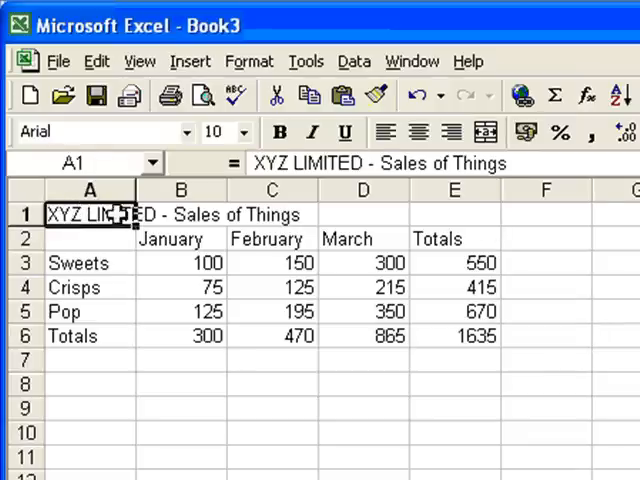
left_click_drag(88, 214, 454, 214)
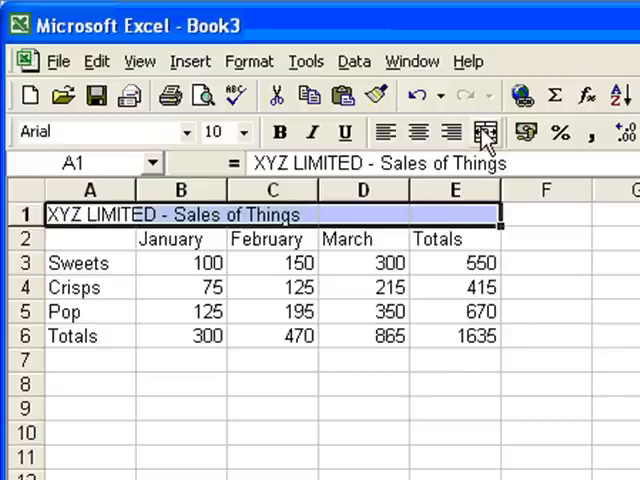
left_click(484, 132)
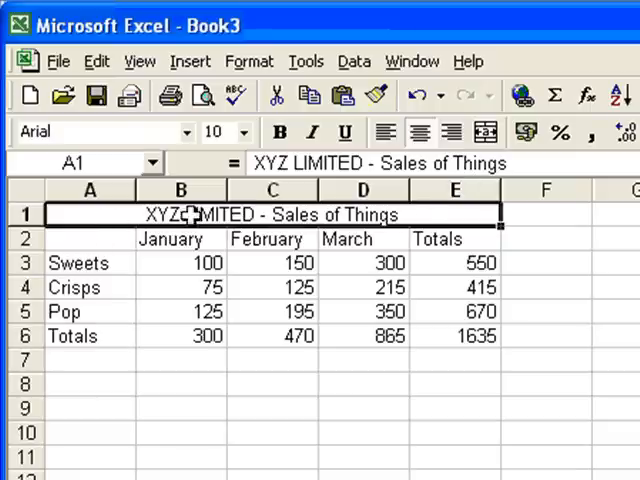
mouse_move(364, 242)
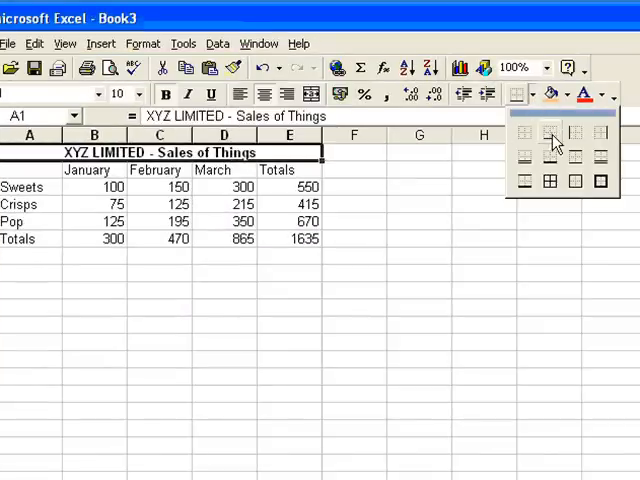
left_click(562, 94)
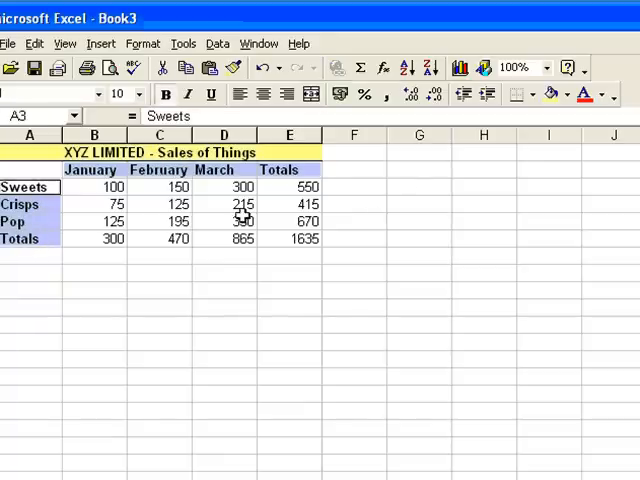
Insert and clear a blank row between the title and the month headings.
left_click(288, 308)
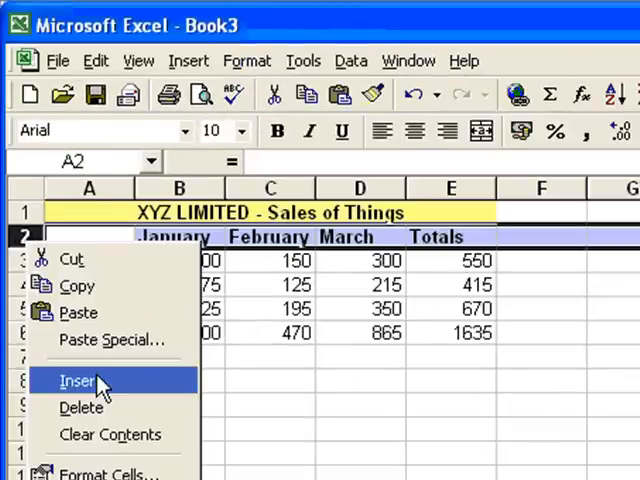
left_click(76, 380)
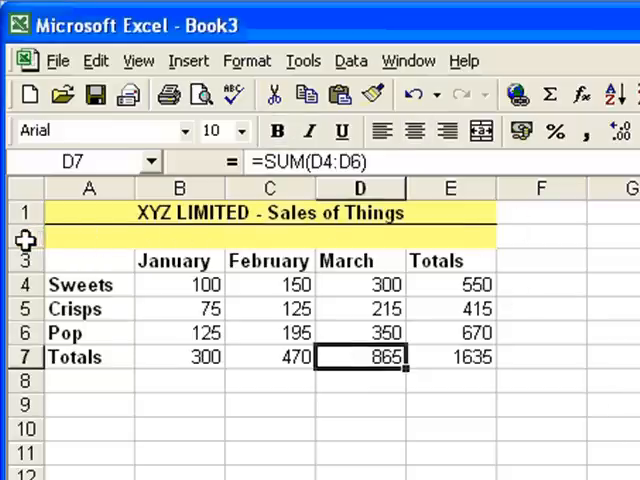
left_click(96, 60)
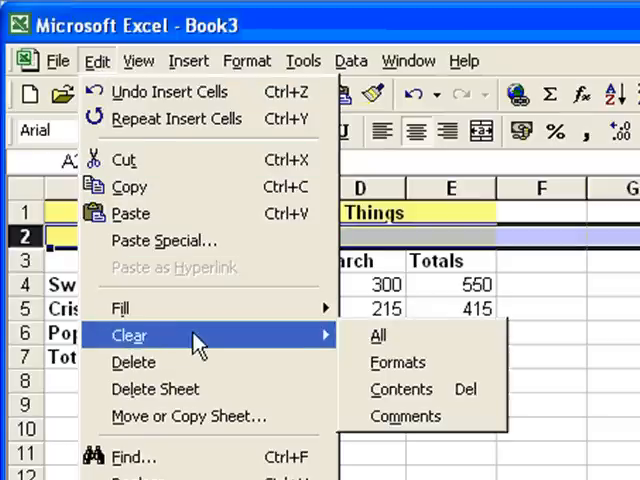
mouse_move(378, 336)
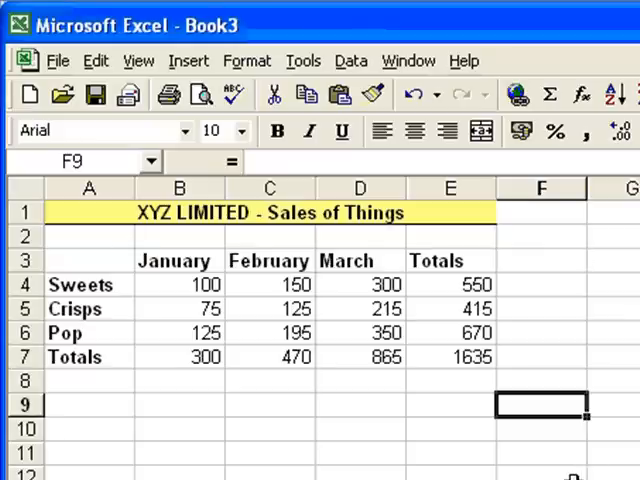
Select the totals row and column and apply All Borders to the sales table.
left_click(180, 356)
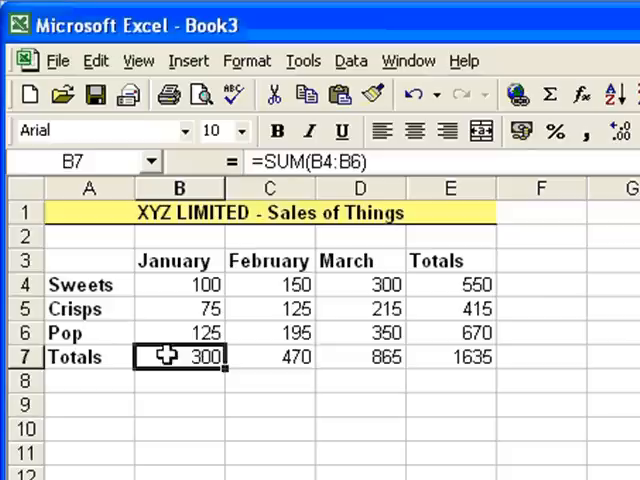
left_click_drag(178, 356, 470, 356)
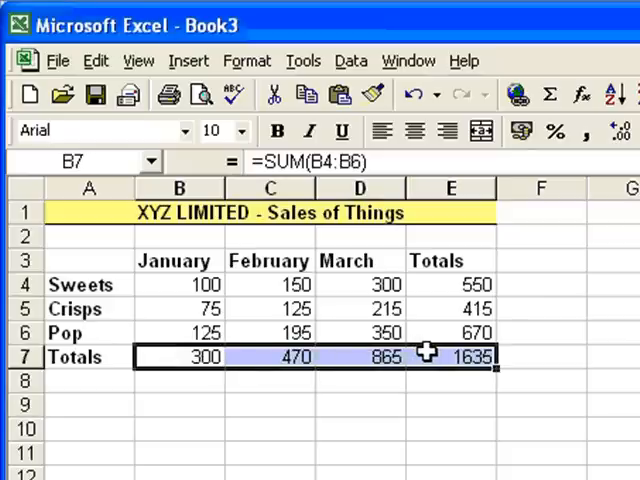
left_click(452, 284)
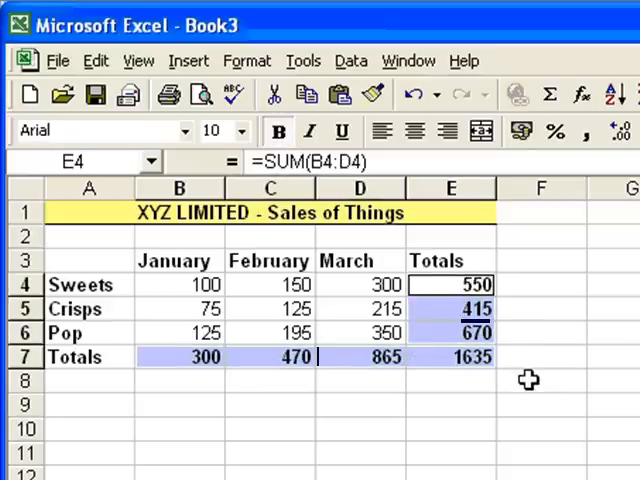
left_click_drag(452, 284, 452, 356)
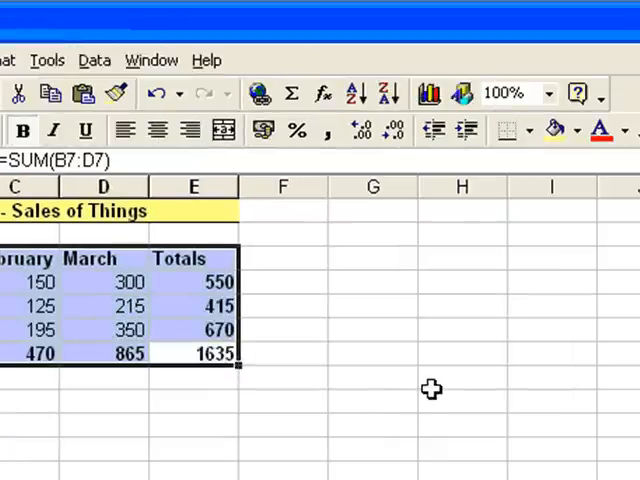
left_click(532, 130)
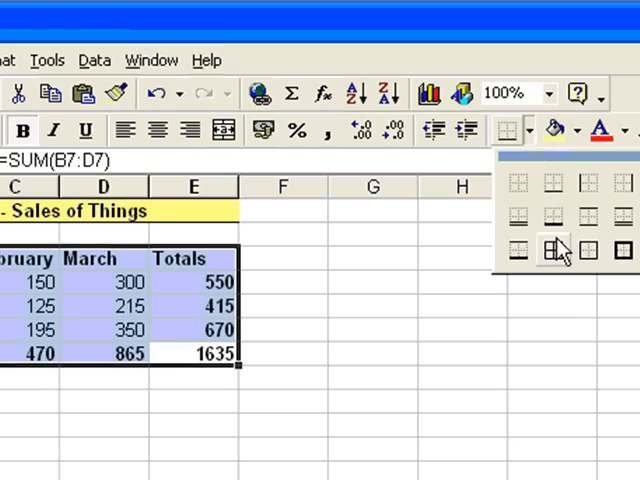
left_click(552, 250)
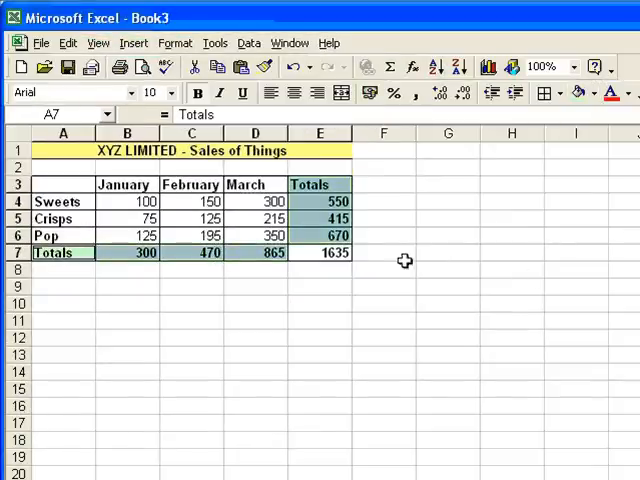
Centre the contents of the table range A3:E7 within their cells.
left_click(320, 252)
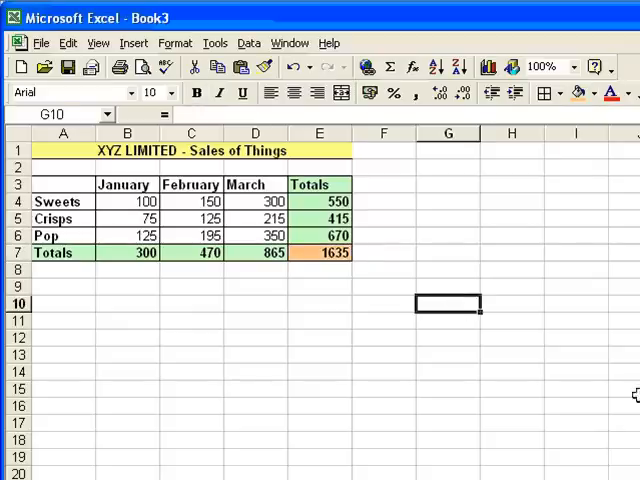
mouse_move(624, 388)
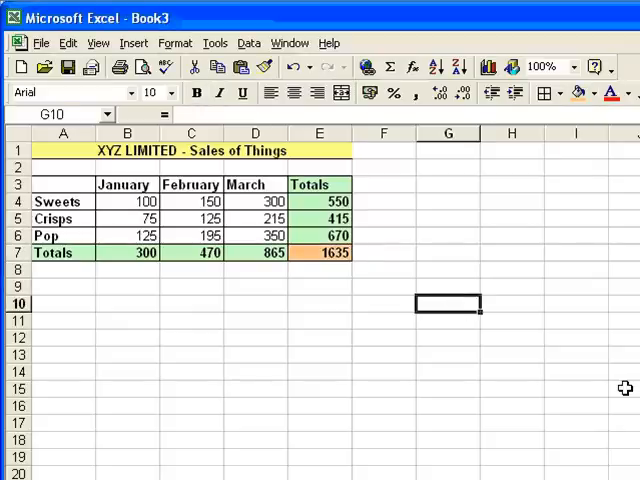
mouse_move(458, 248)
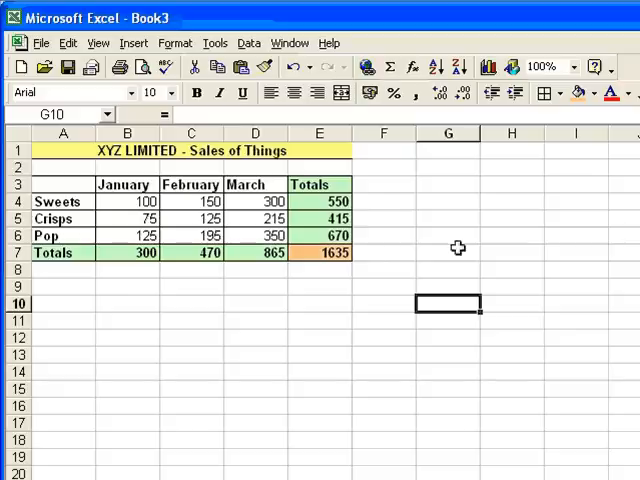
mouse_move(340, 180)
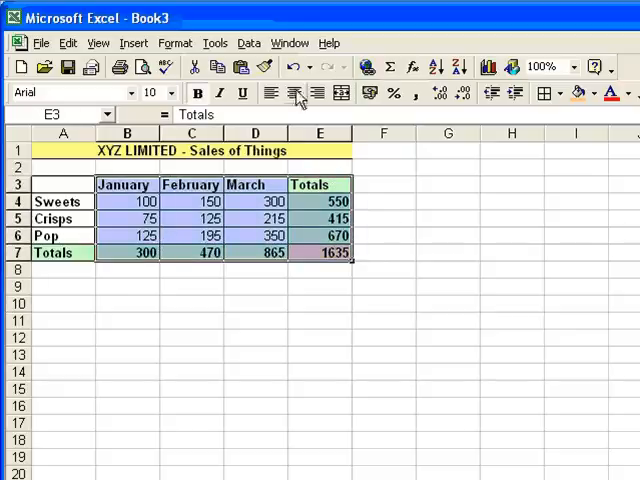
left_click(448, 218)
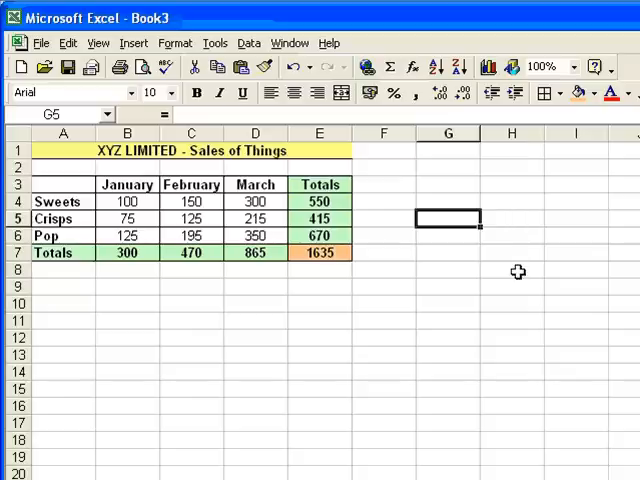
mouse_move(512, 272)
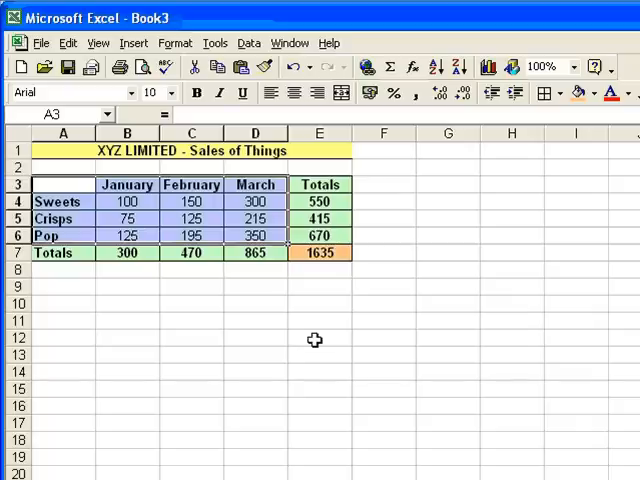
mouse_move(344, 328)
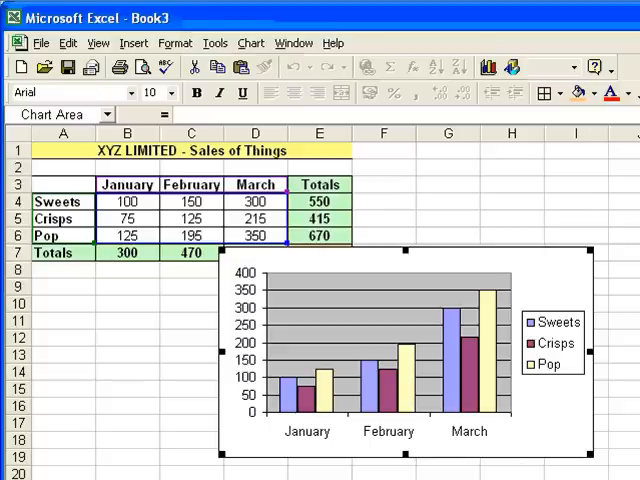
Create a clustered column chart of Sweets, Crisps and Pop sales for January to March and place it below the table.
left_click(396, 284)
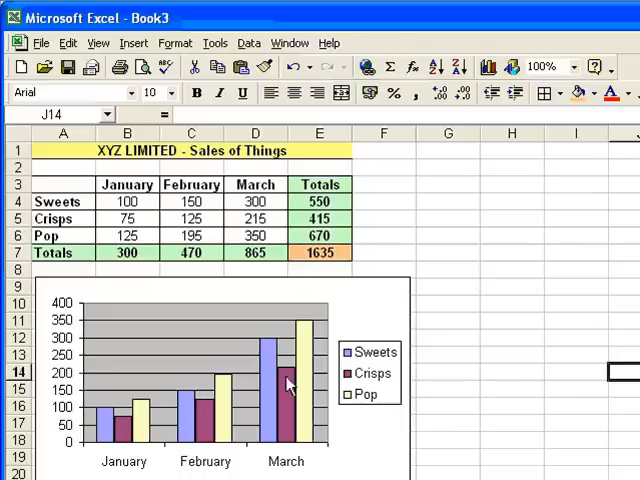
mouse_move(478, 418)
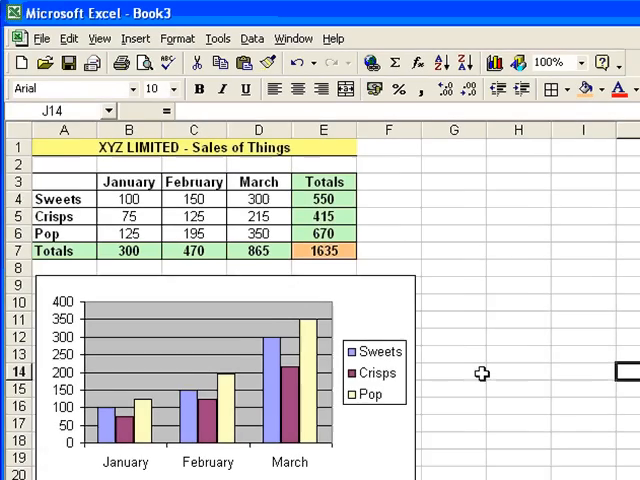
Format B4:E7 as Currency with 0 decimal places so figures show as whole pounds like £100 and £1,635.
left_click(136, 188)
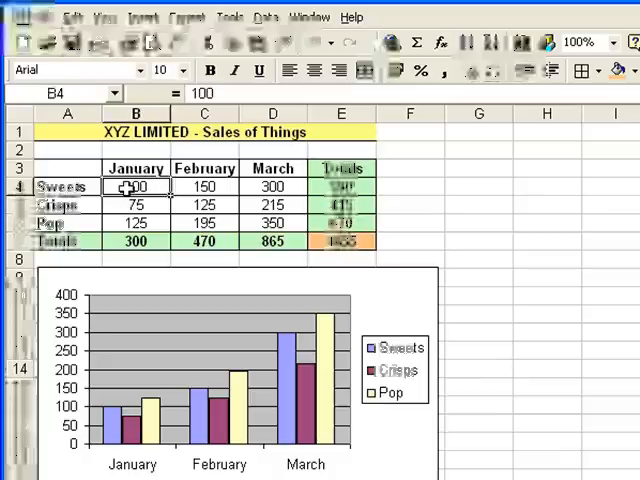
left_click_drag(136, 186, 340, 240)
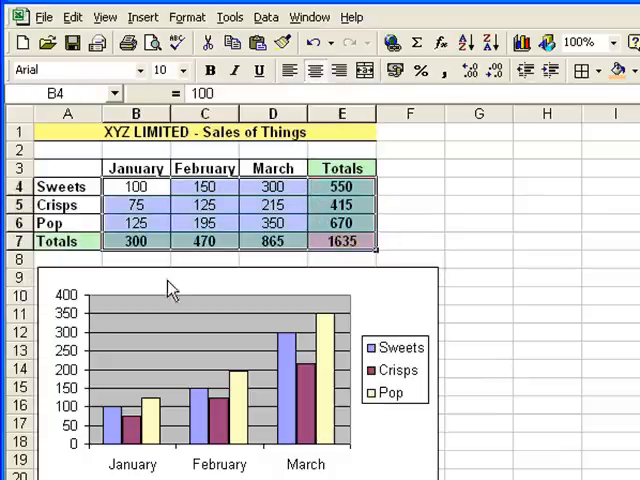
mouse_move(62, 336)
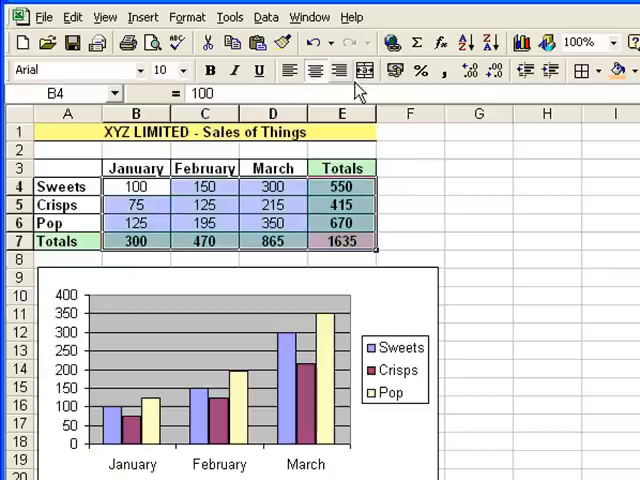
left_click(186, 16)
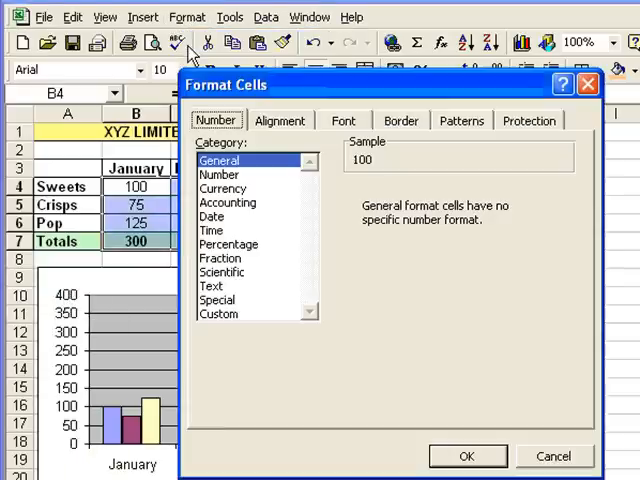
left_click(222, 188)
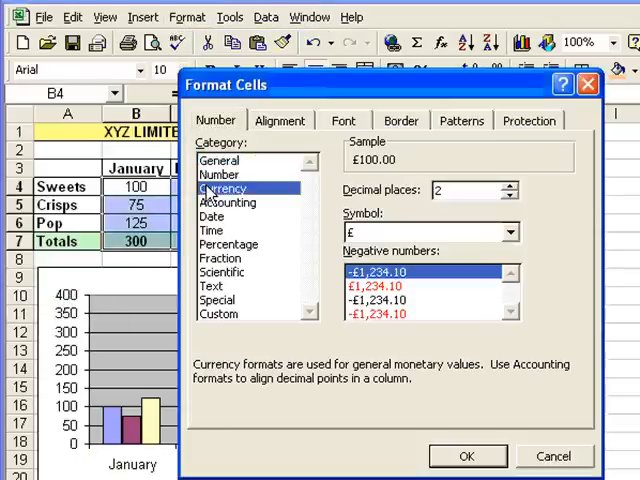
mouse_move(384, 162)
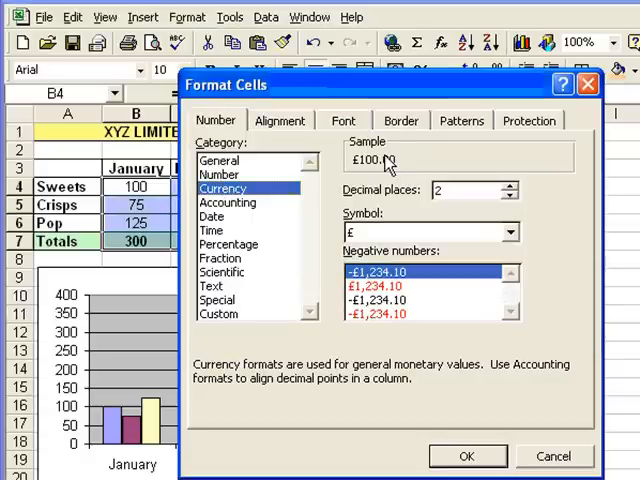
mouse_move(504, 204)
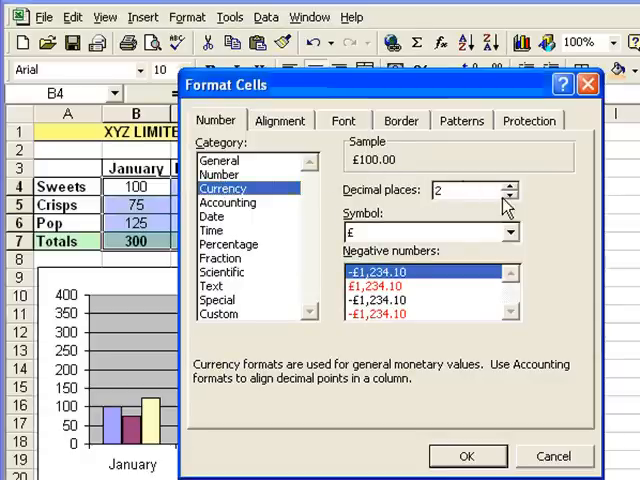
left_click(516, 196)
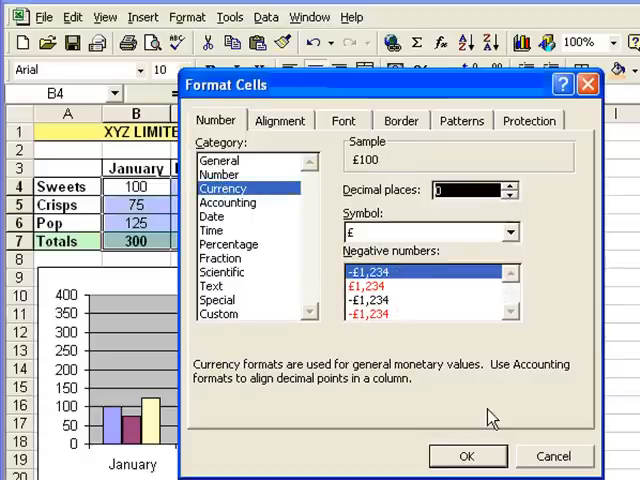
left_click(466, 456)
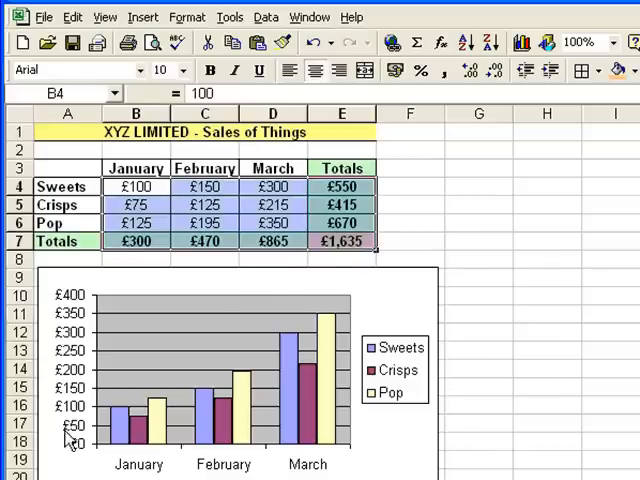
mouse_move(412, 152)
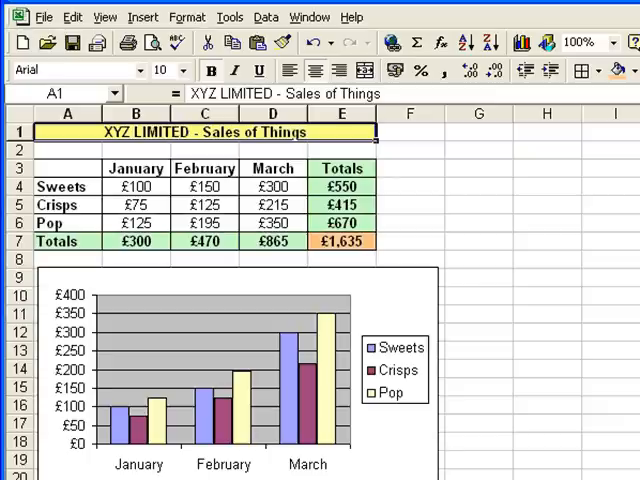
mouse_move(528, 230)
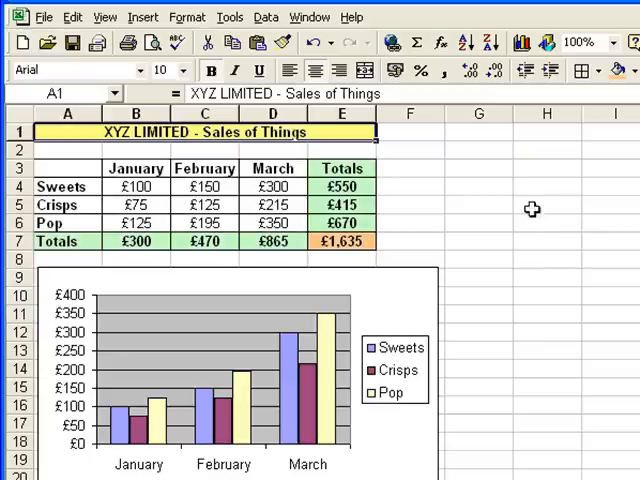
mouse_move(460, 190)
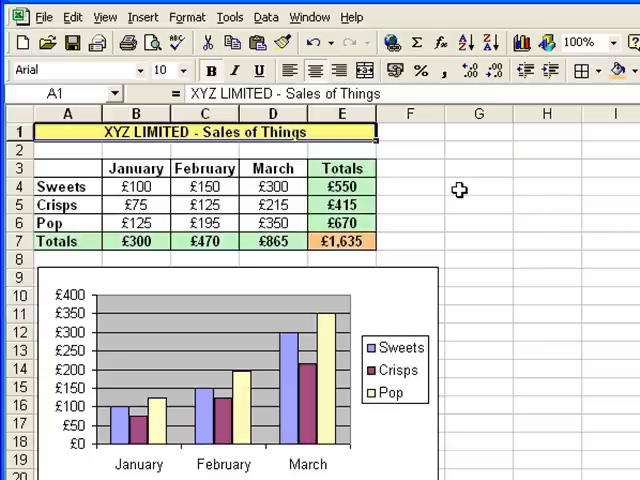
mouse_move(622, 226)
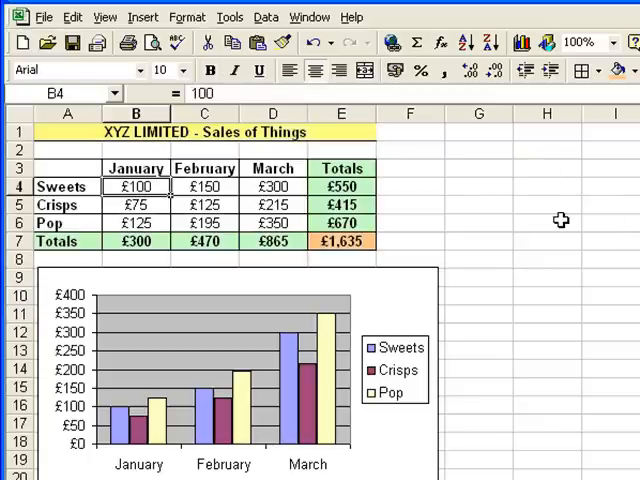
mouse_move(552, 220)
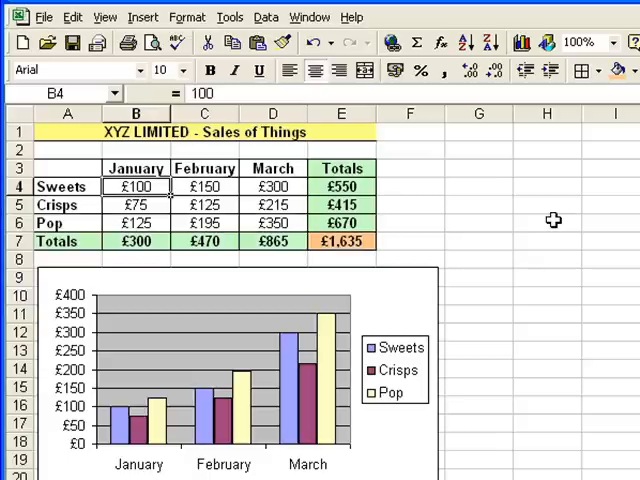
Change January Sweets sales in B4 to £95 so totals recalculate to £545, £295 and £1,630.
type("95")
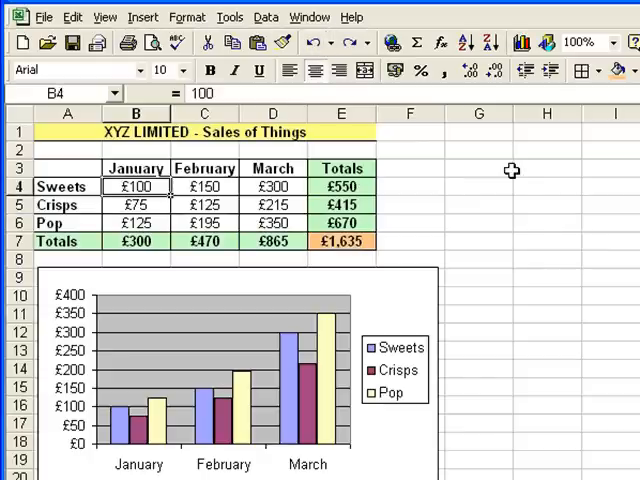
left_click(340, 188)
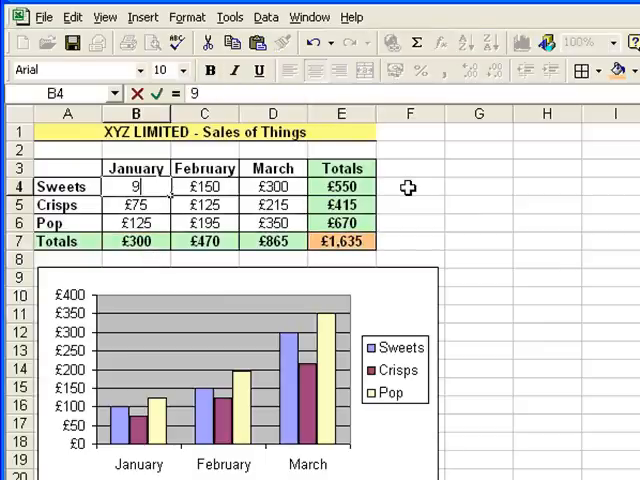
key("Return")
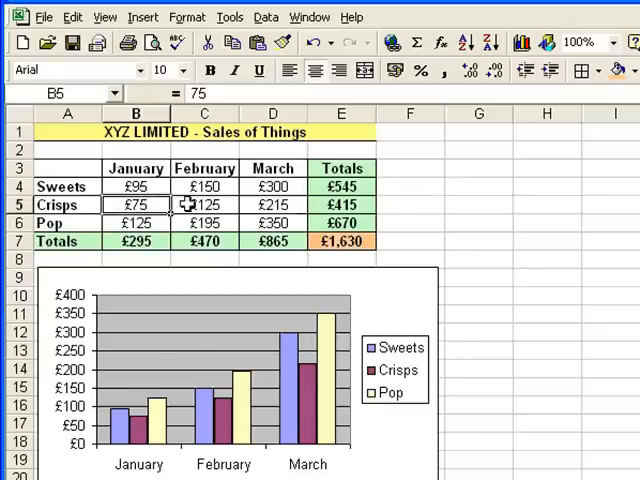
left_click(136, 188)
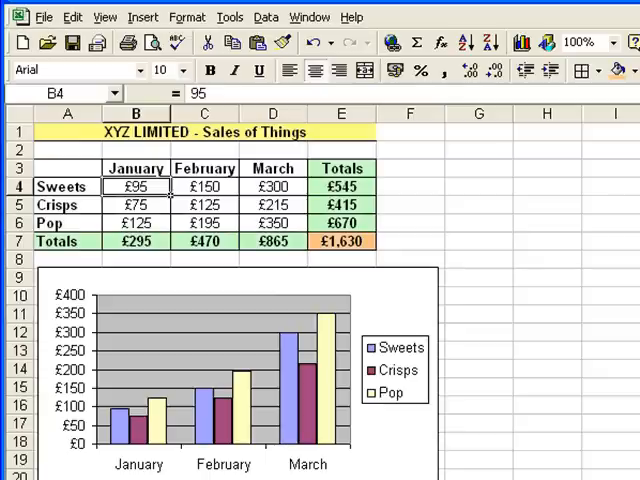
mouse_move(596, 412)
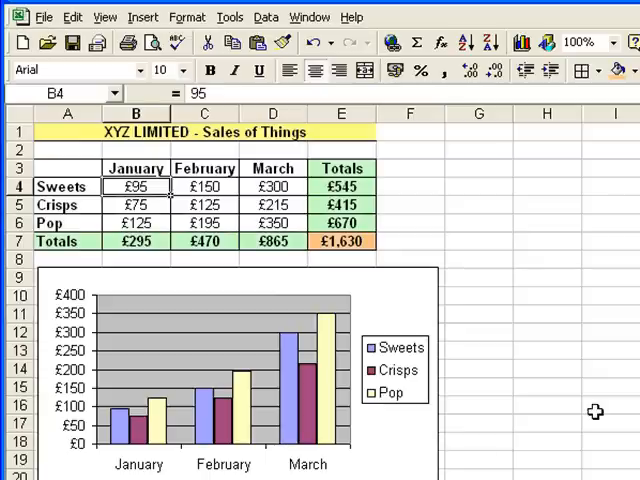
type("0")
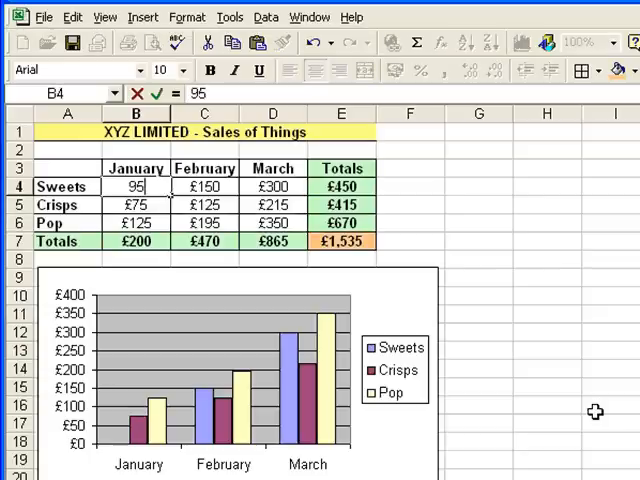
key("Return")
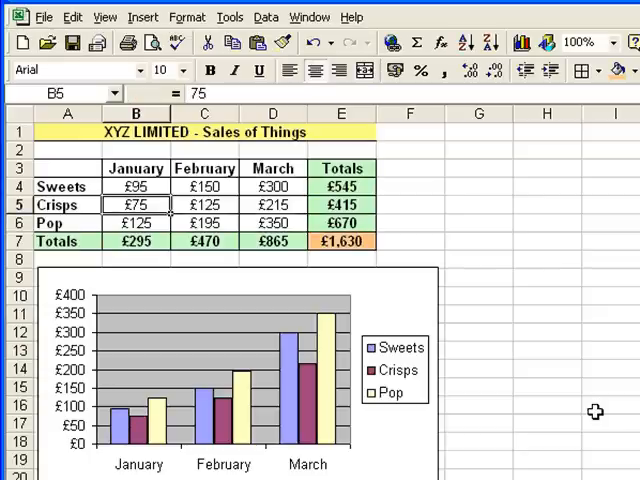